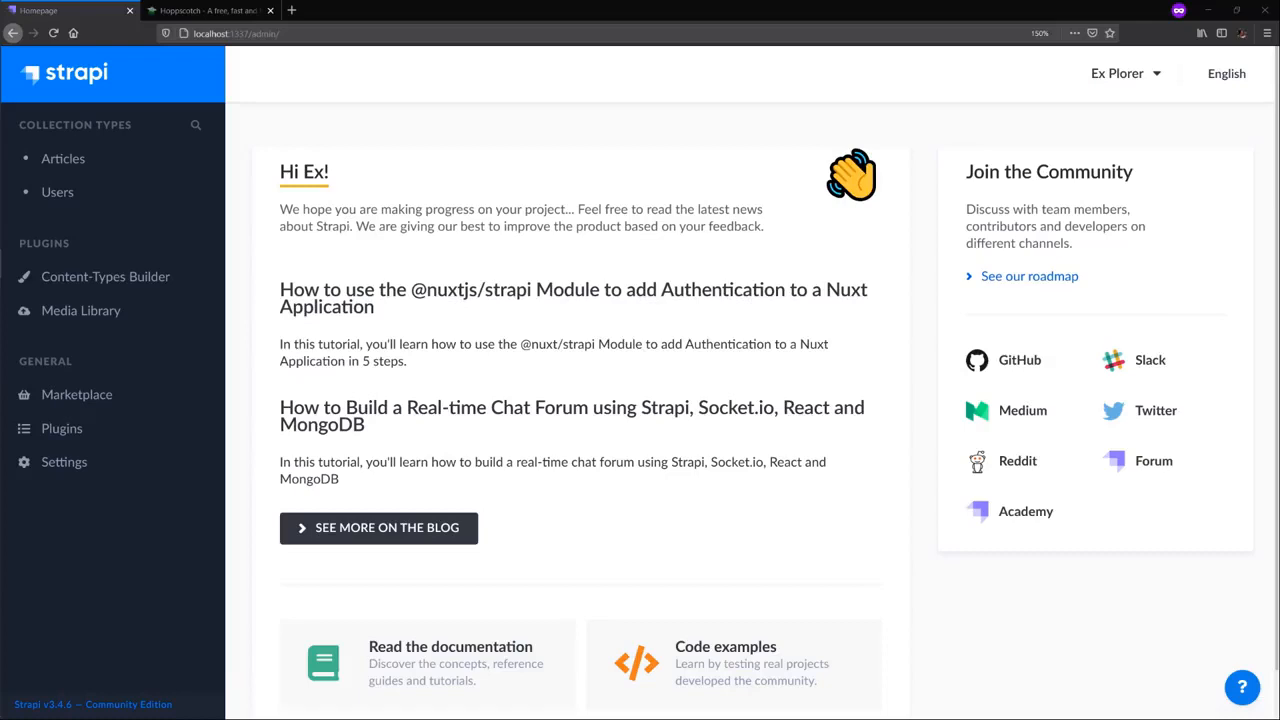
pyautogui.moveTo(760, 156)
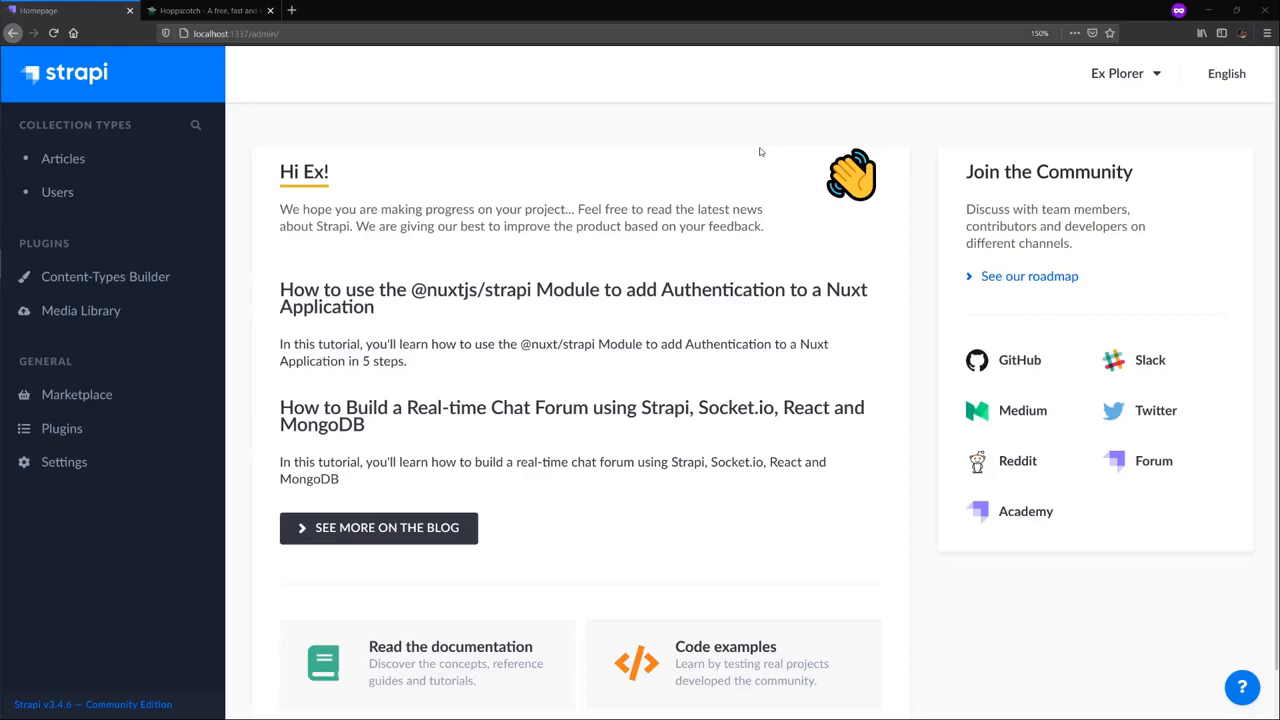
pyautogui.moveTo(596, 224)
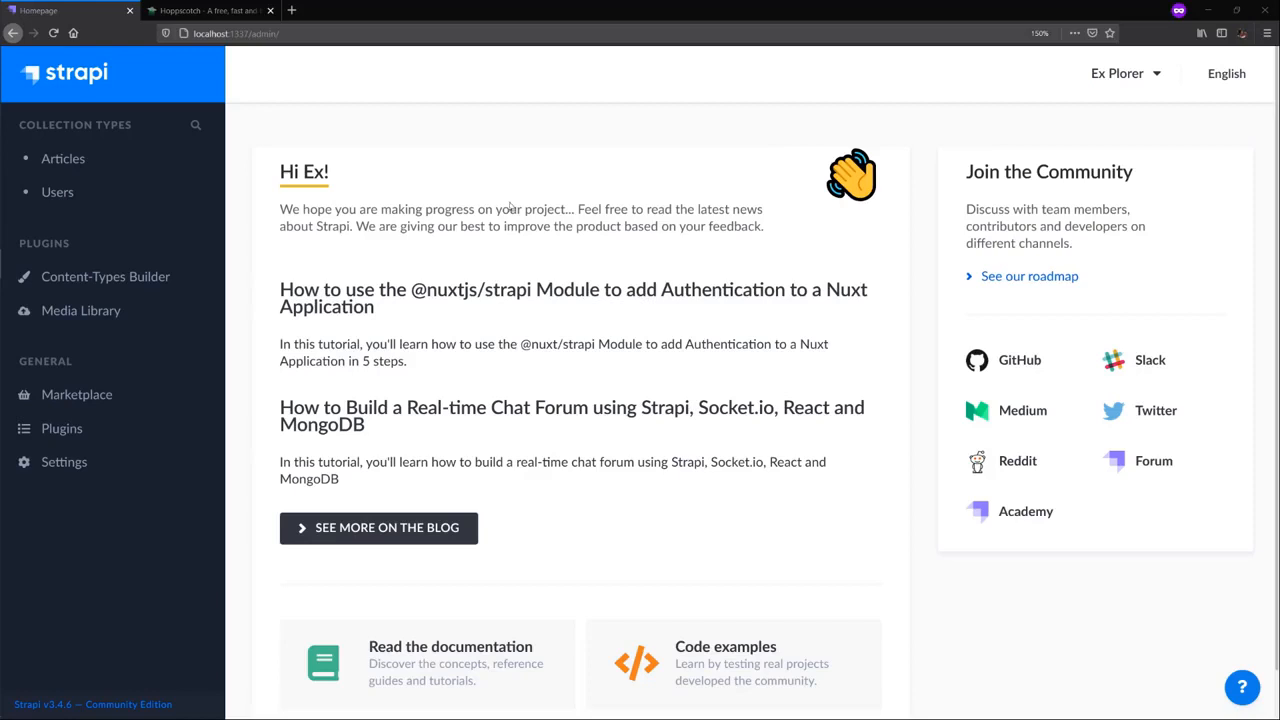
pyautogui.moveTo(480, 186)
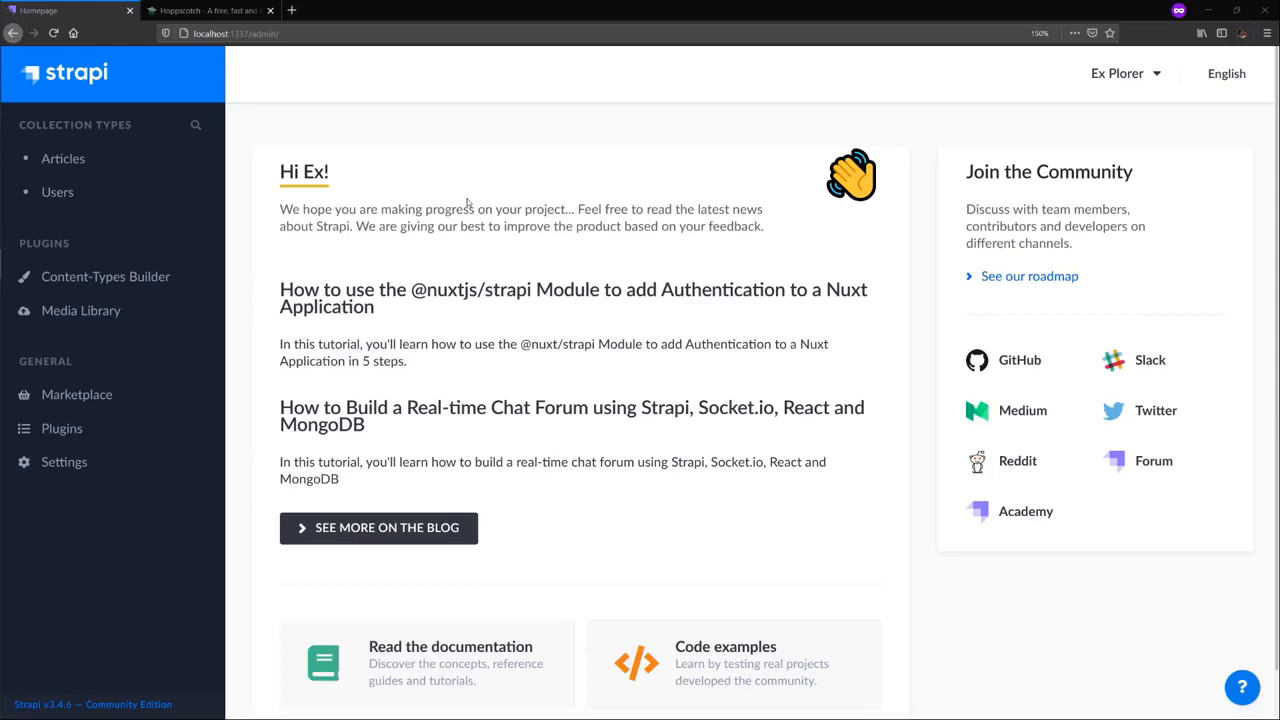
pyautogui.moveTo(338, 290)
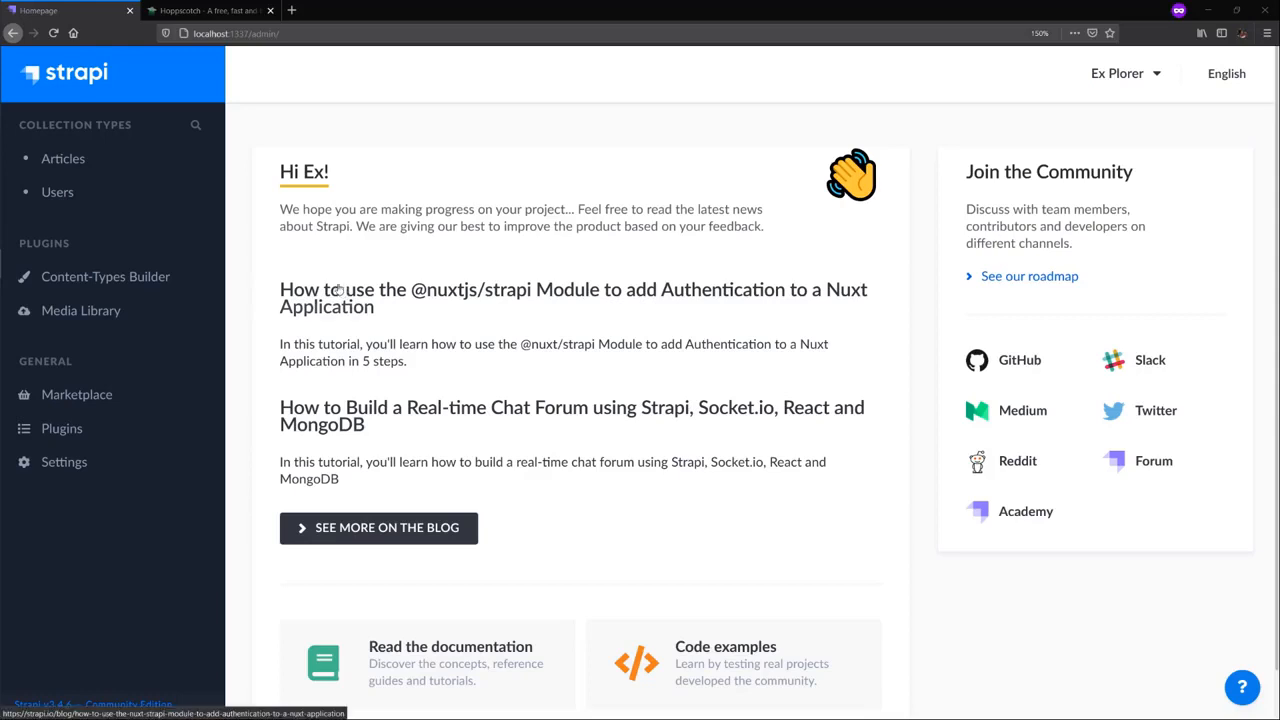
pyautogui.moveTo(344, 268)
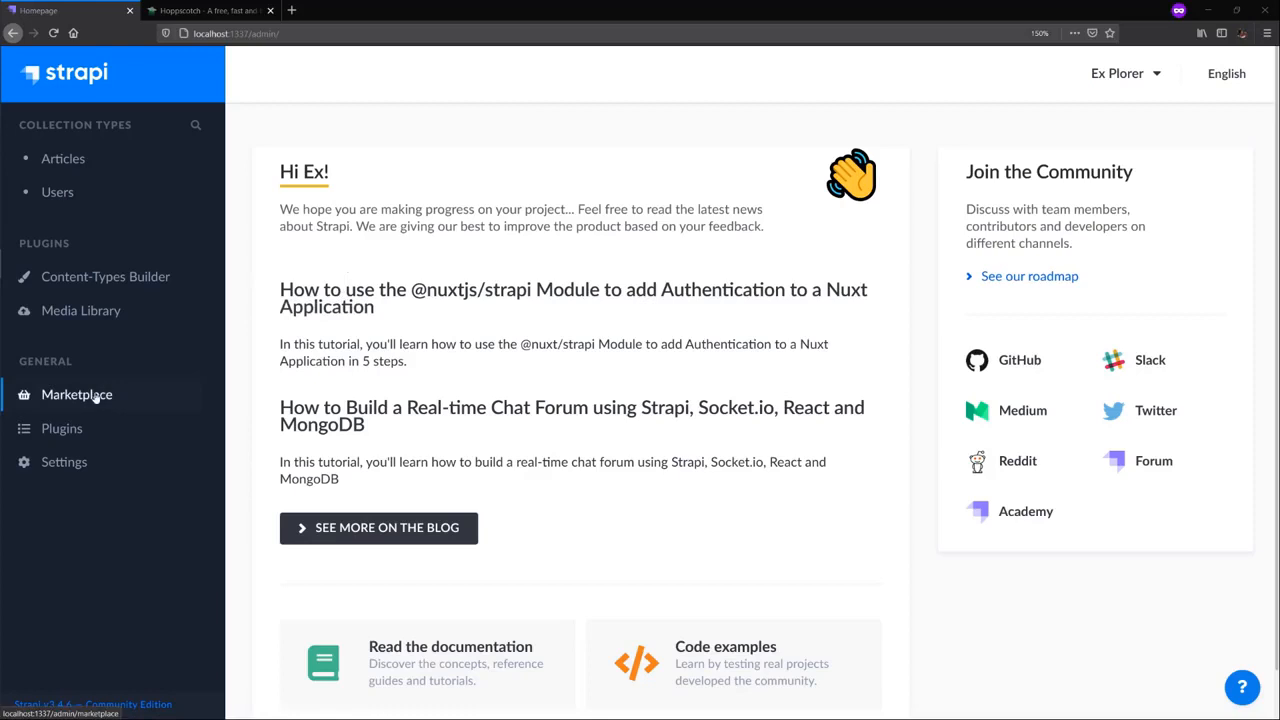
# - Go to Marketplace and request the GraphQL plugin download from its card
pyautogui.click(76, 394)
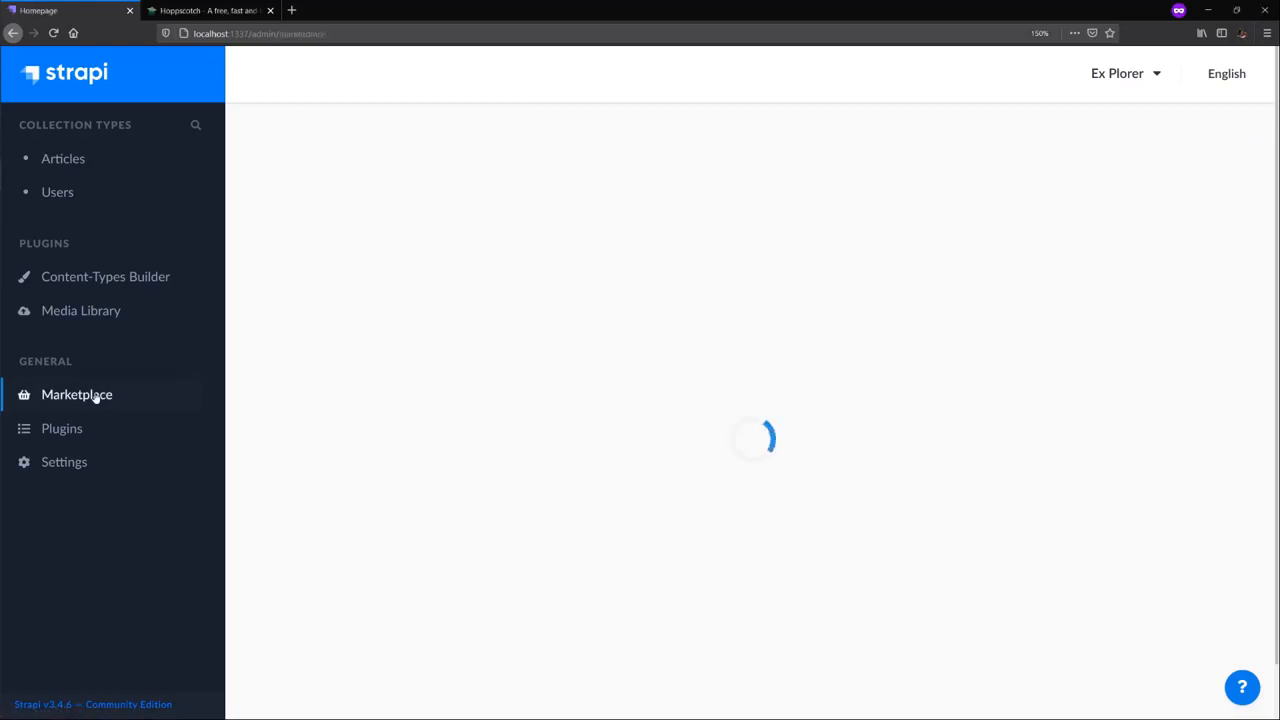
pyautogui.click(76, 394)
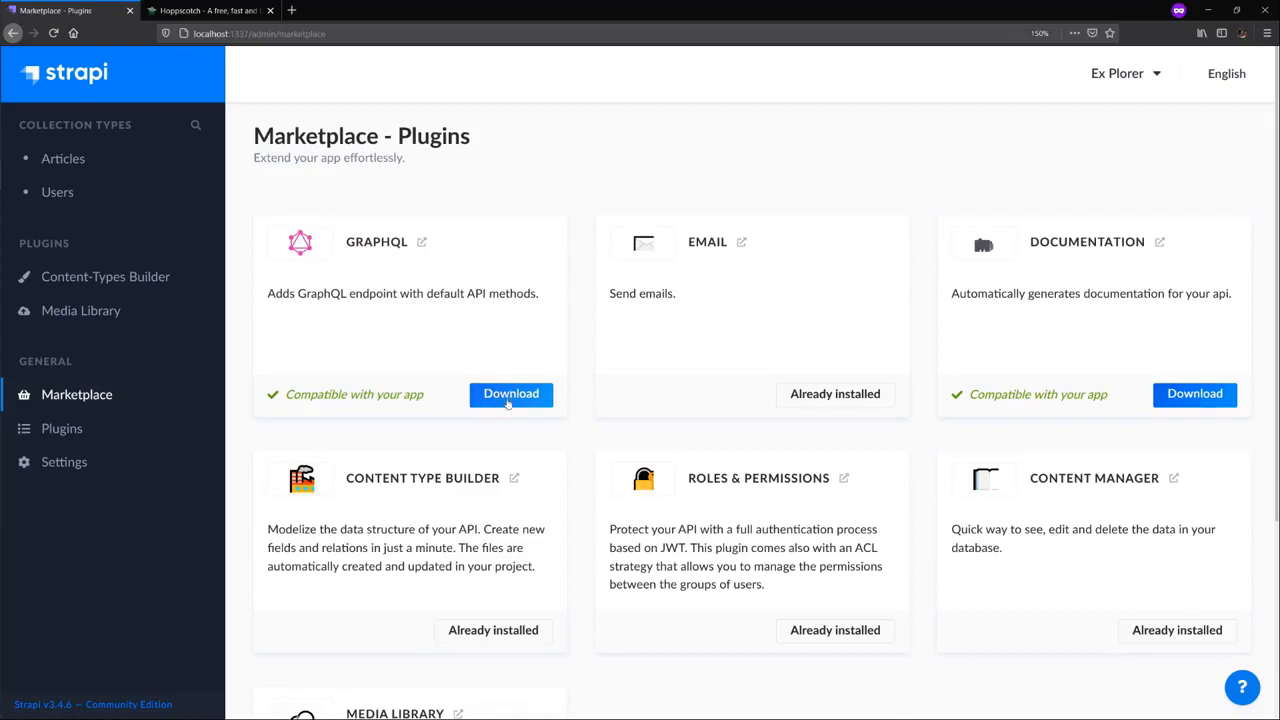
pyautogui.moveTo(574, 378)
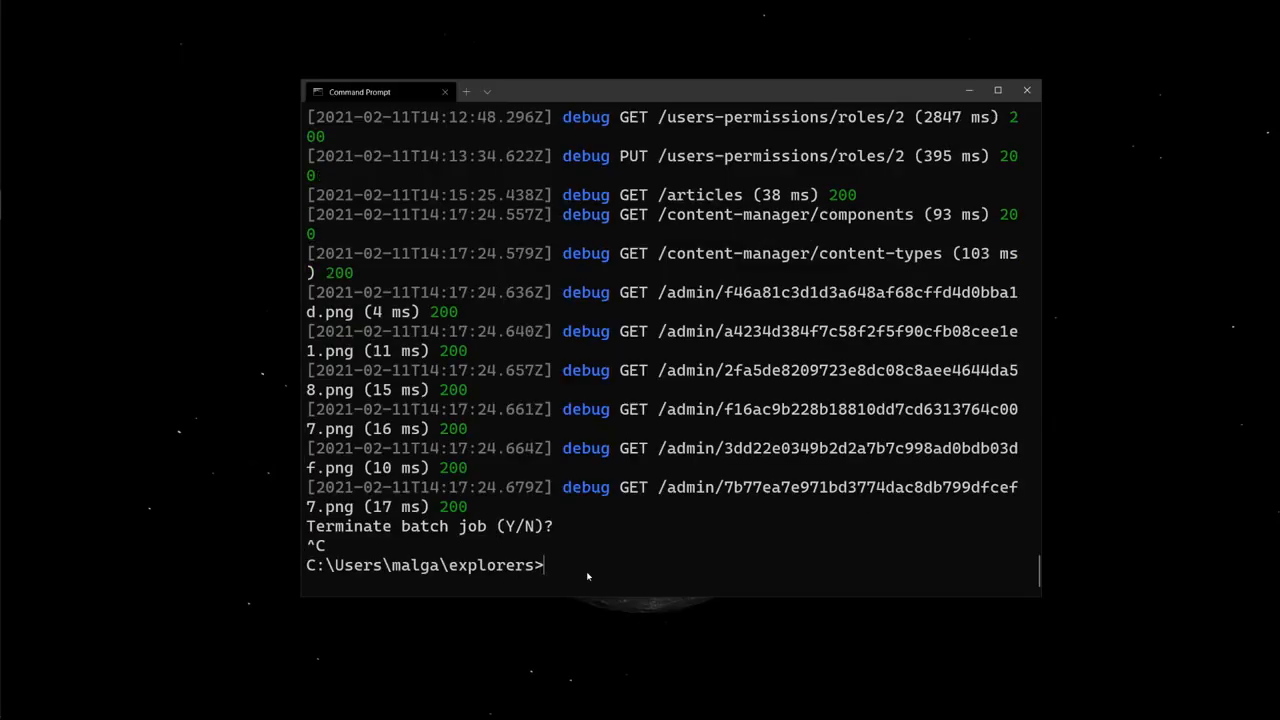
# - Move into the api folder and run yarn strapi install graphql
pyautogui.write('cd ap')
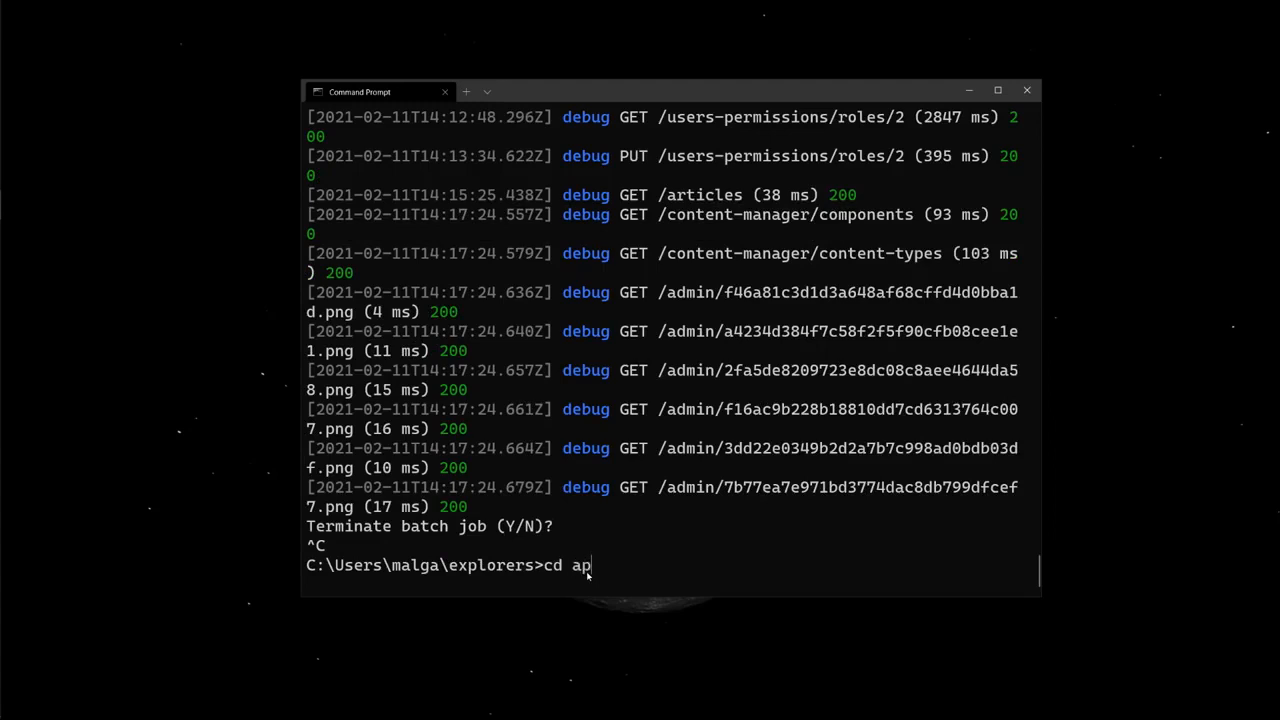
pyautogui.press('Return')
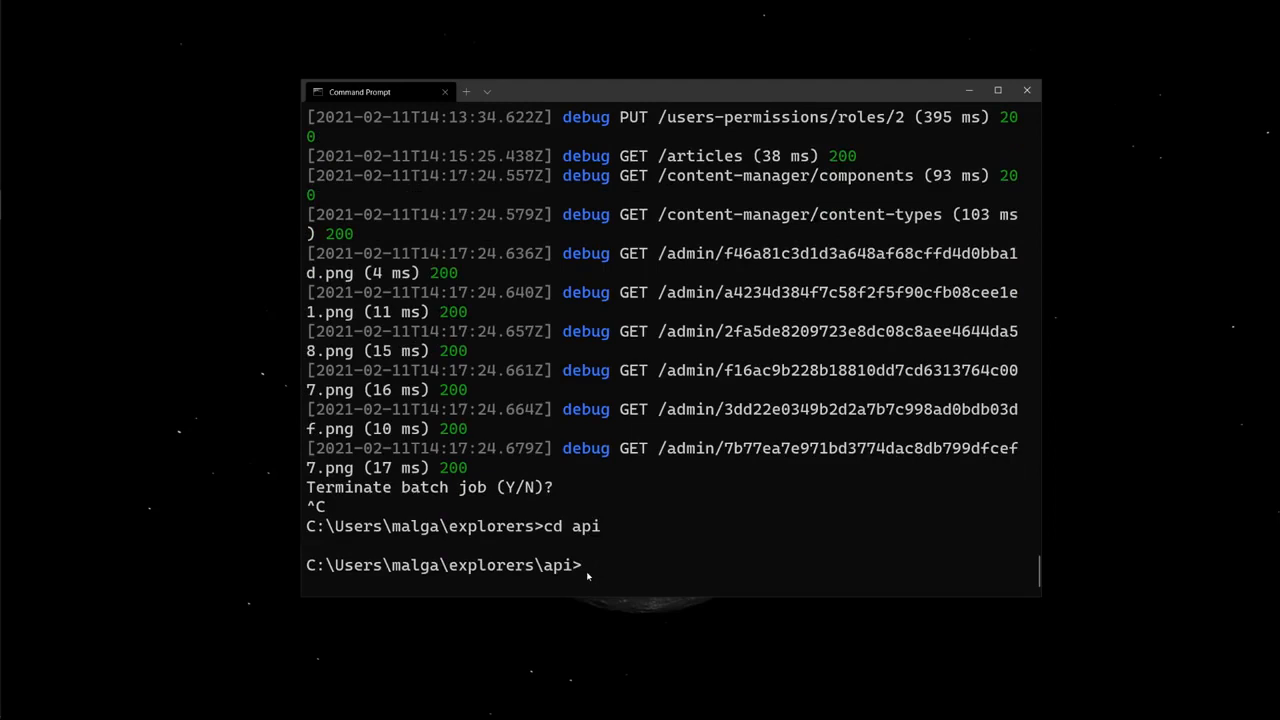
pyautogui.write('yarn')
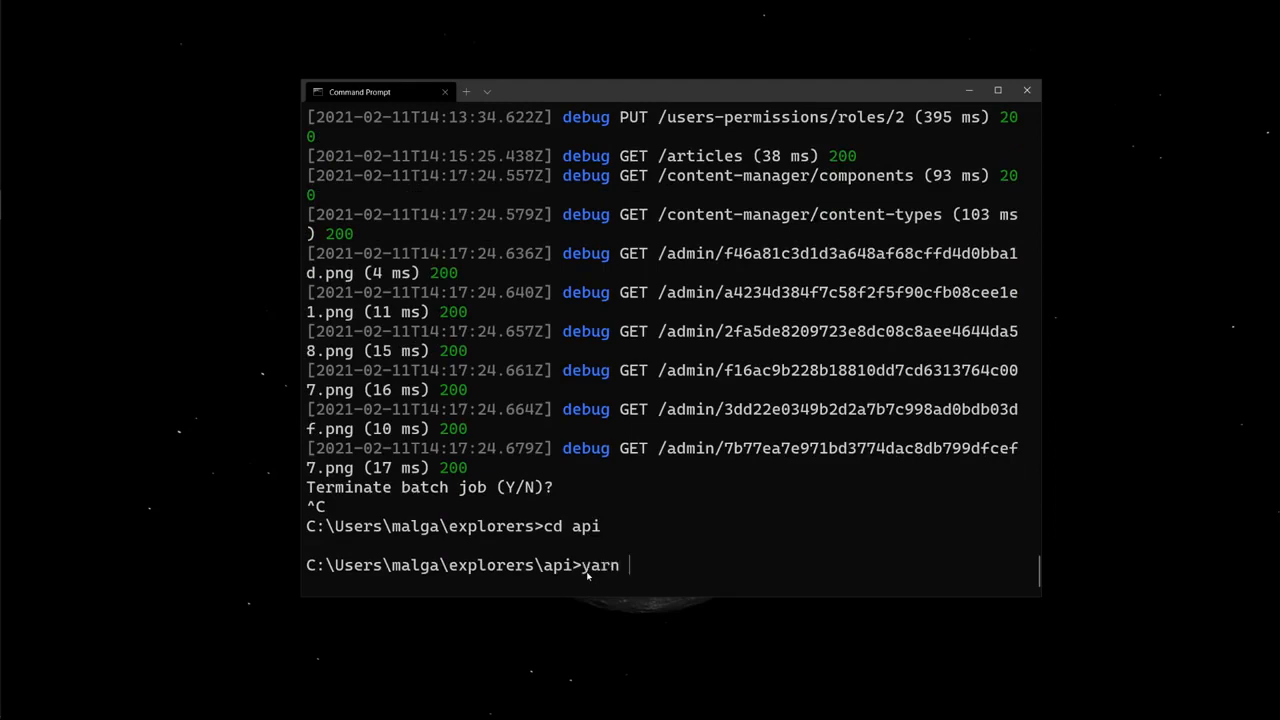
pyautogui.write('strapi insta')
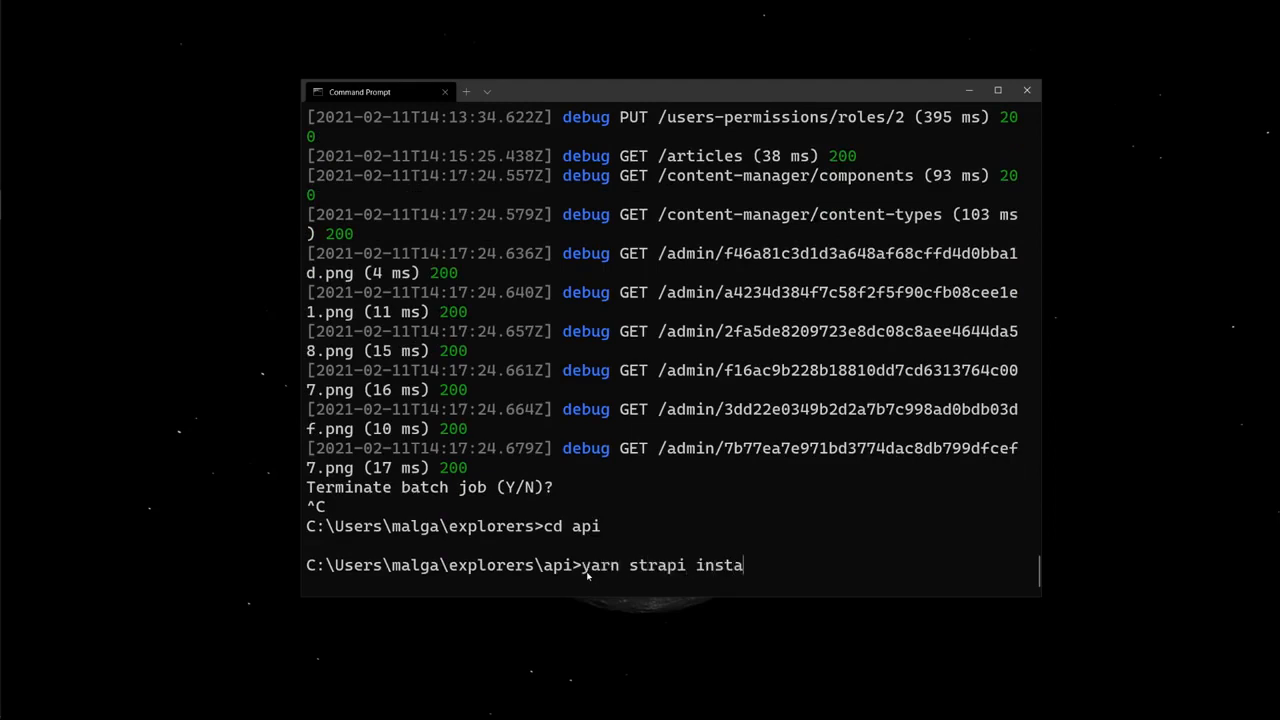
pyautogui.write('ll graphql')
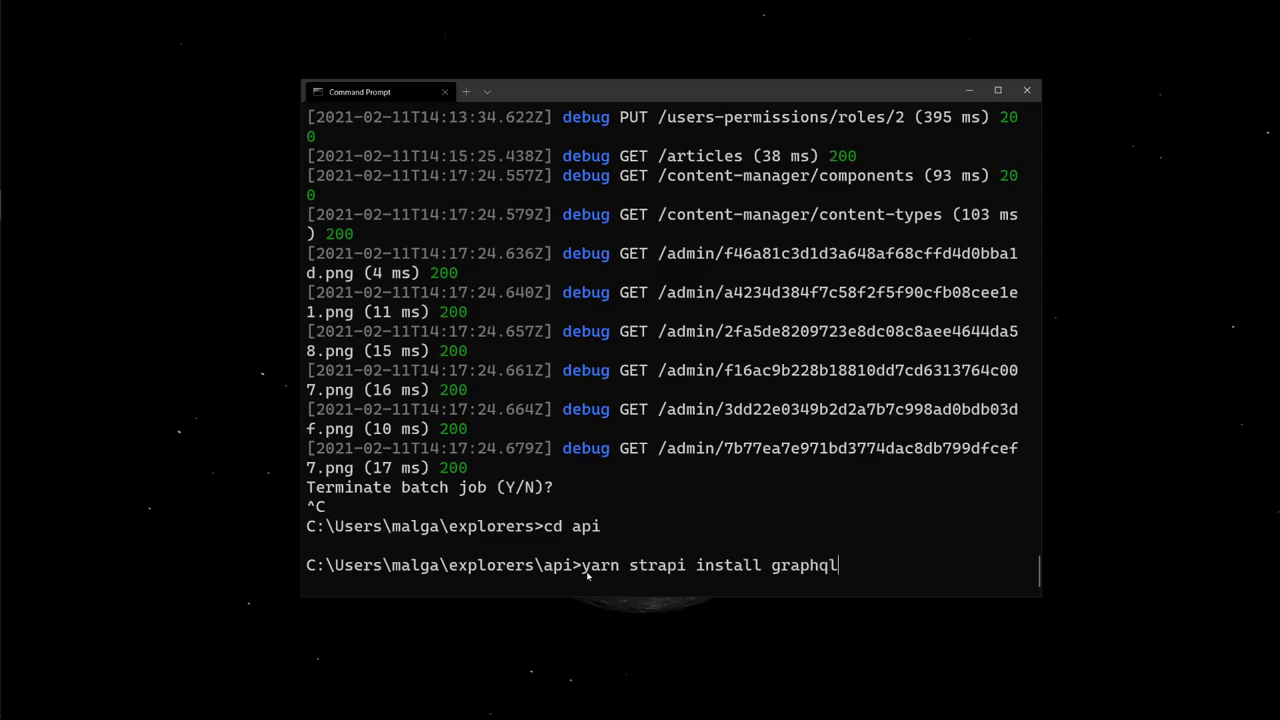
pyautogui.press('Return')
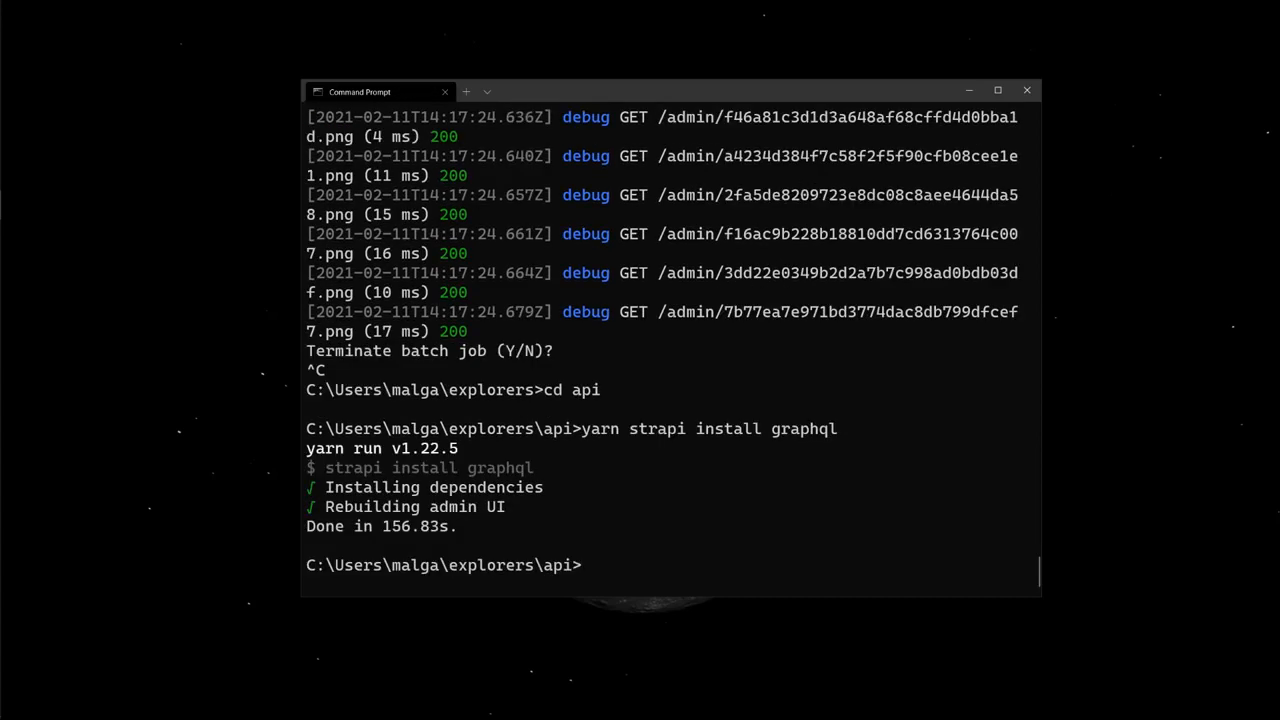
# - Restart the Strapi development server with yarn develop
pyautogui.write('yarn')
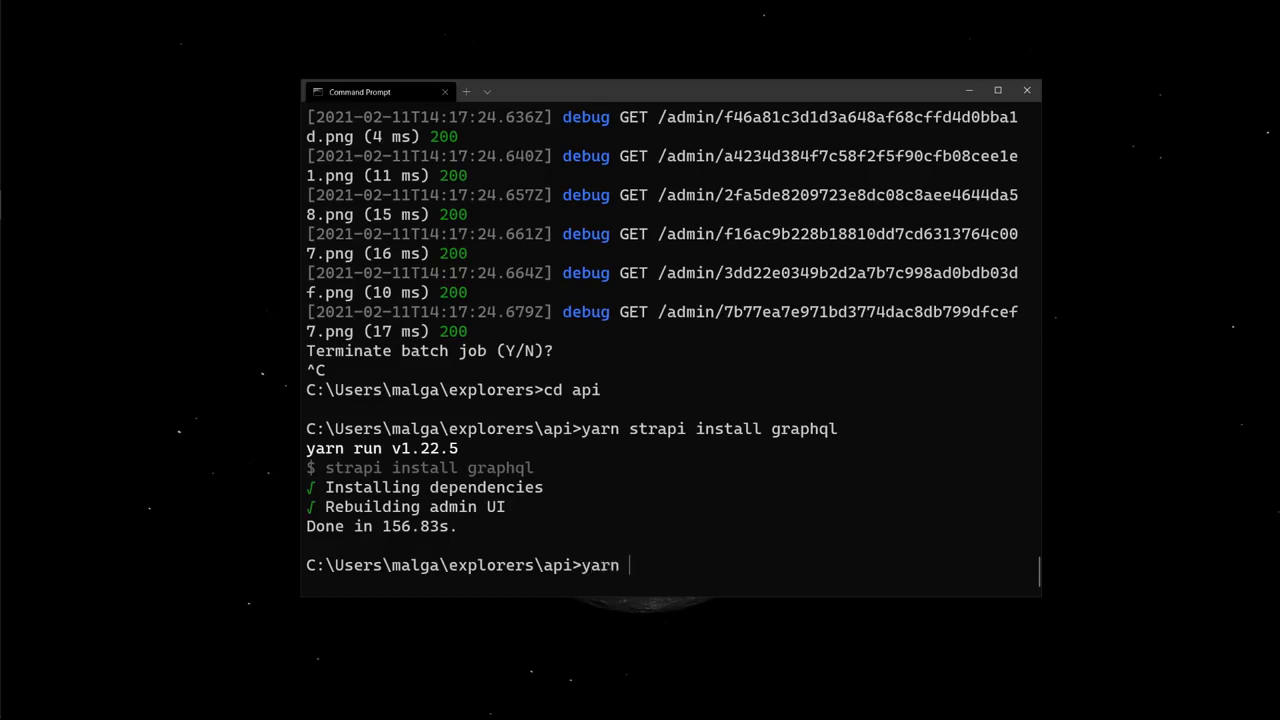
pyautogui.write('develop')
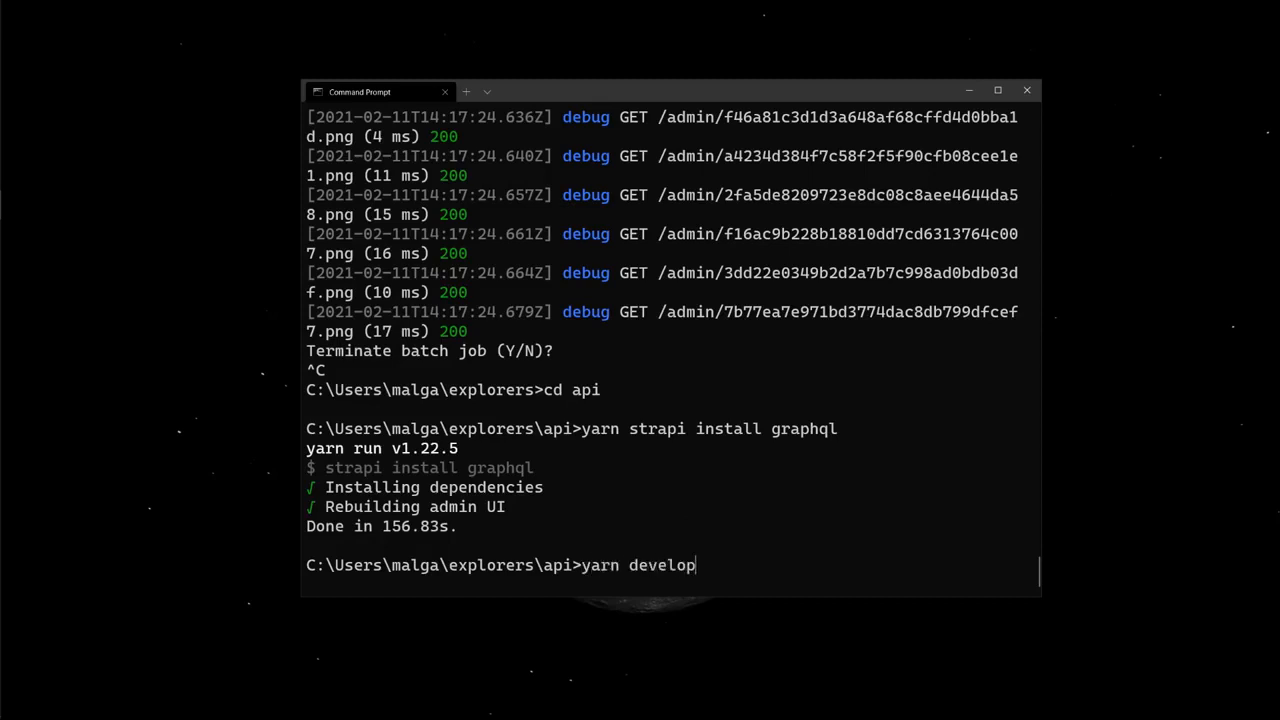
pyautogui.press('Return')
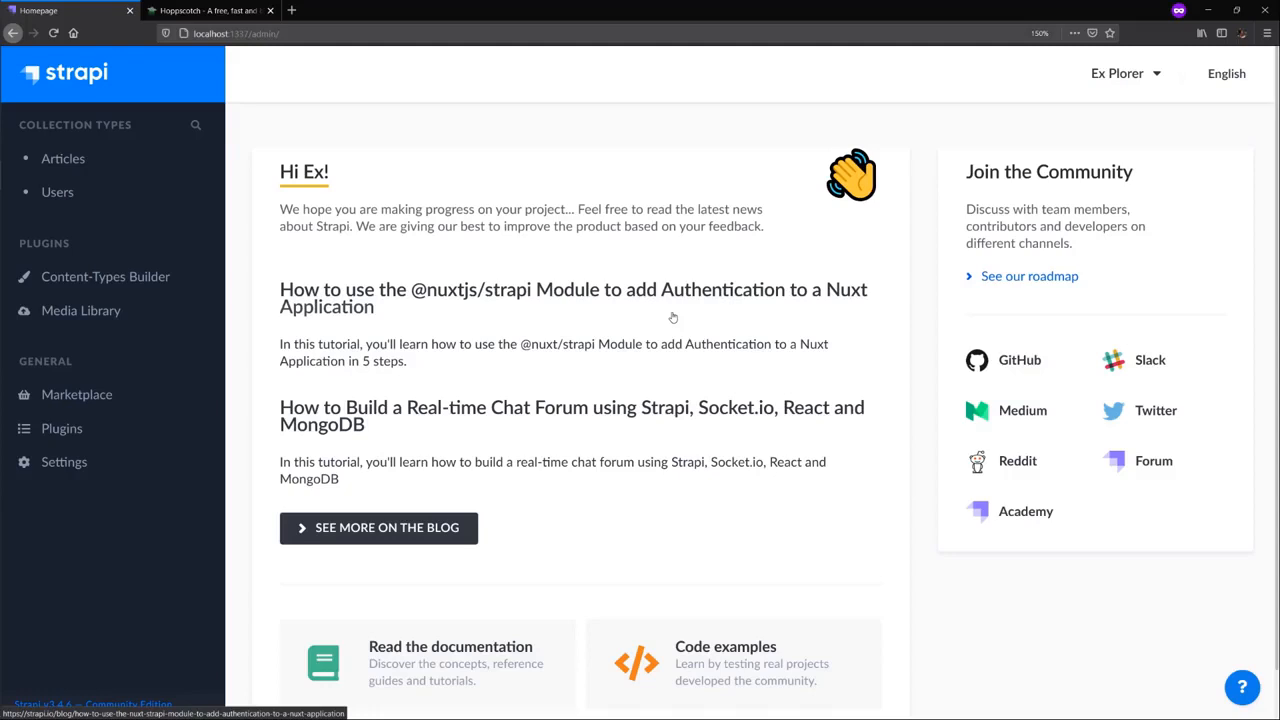
pyautogui.moveTo(76, 394)
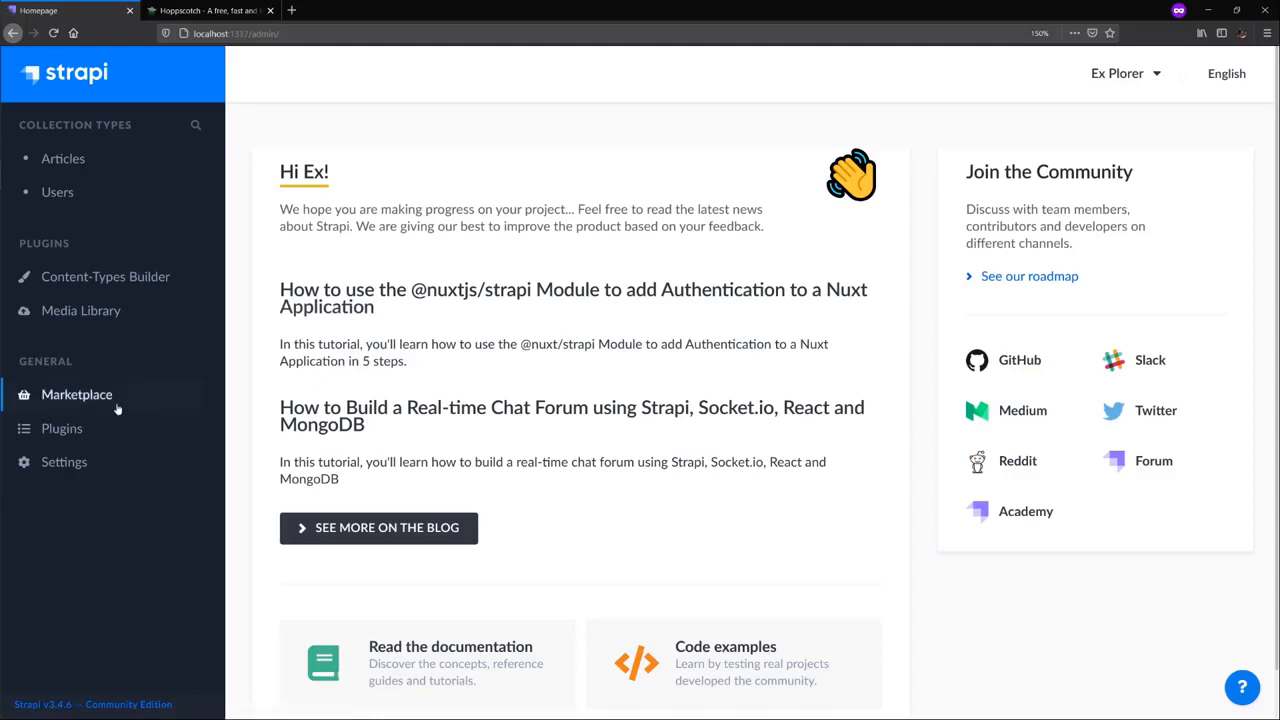
# - View the installed plugins list, now showing GraphQL among six plugins
pyautogui.click(60, 428)
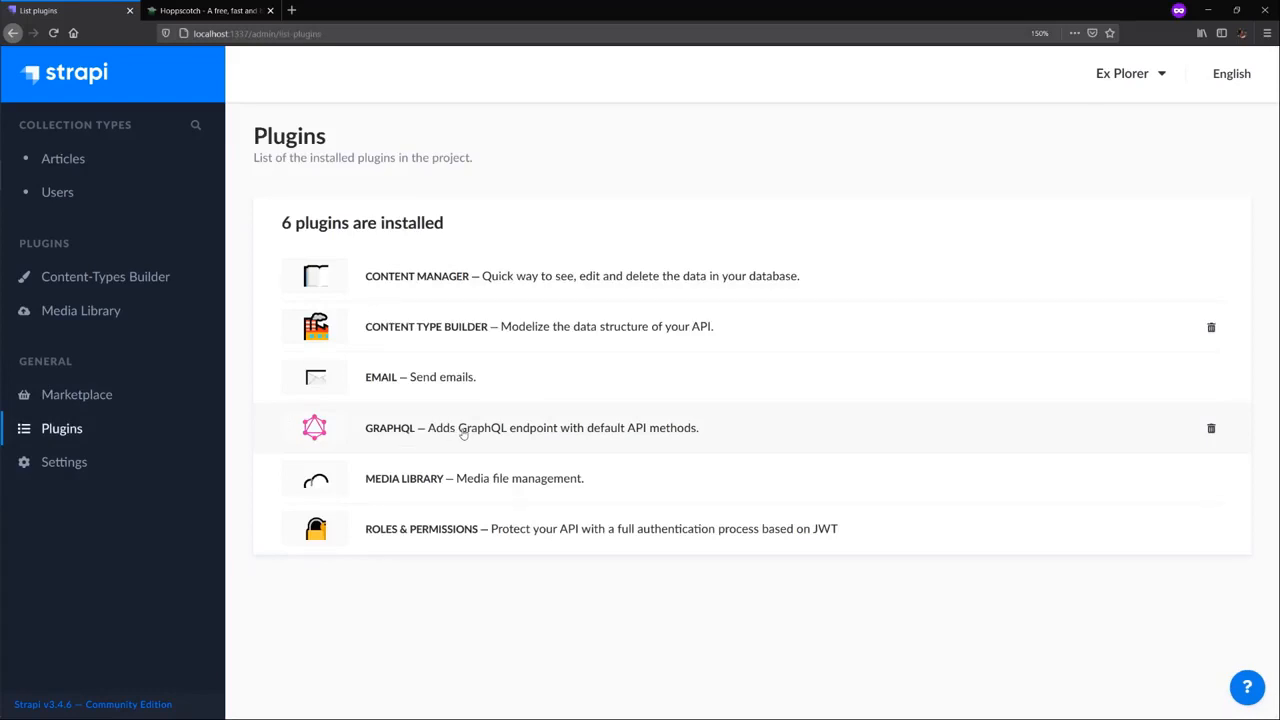
pyautogui.moveTo(504, 438)
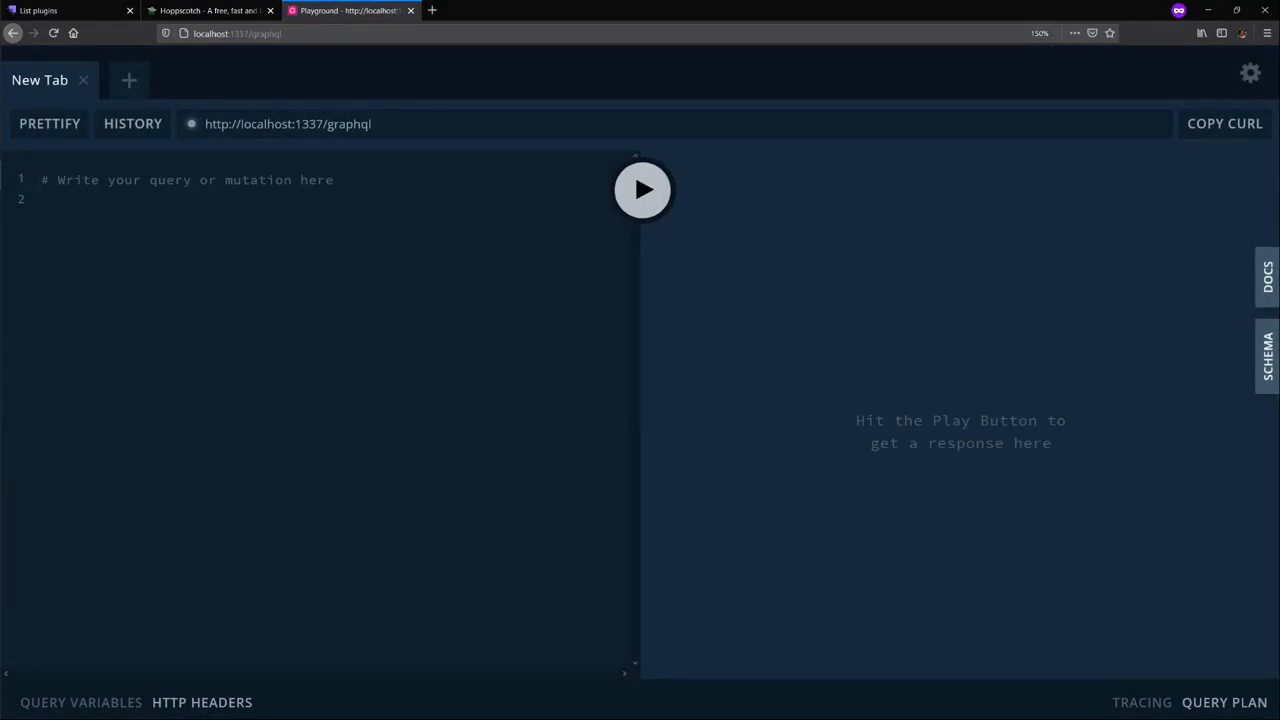
# - Write query { articles { id title slug description body } } using autocomplete
pyautogui.write('{')
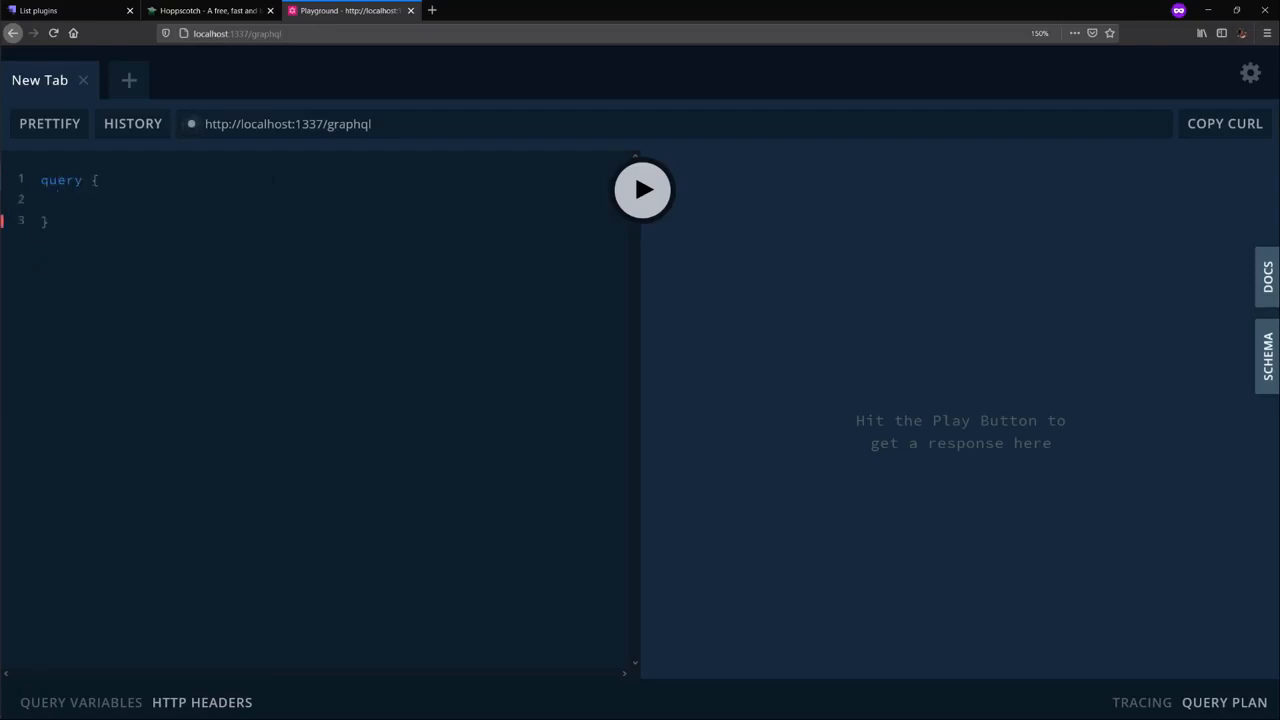
pyautogui.write('ar')
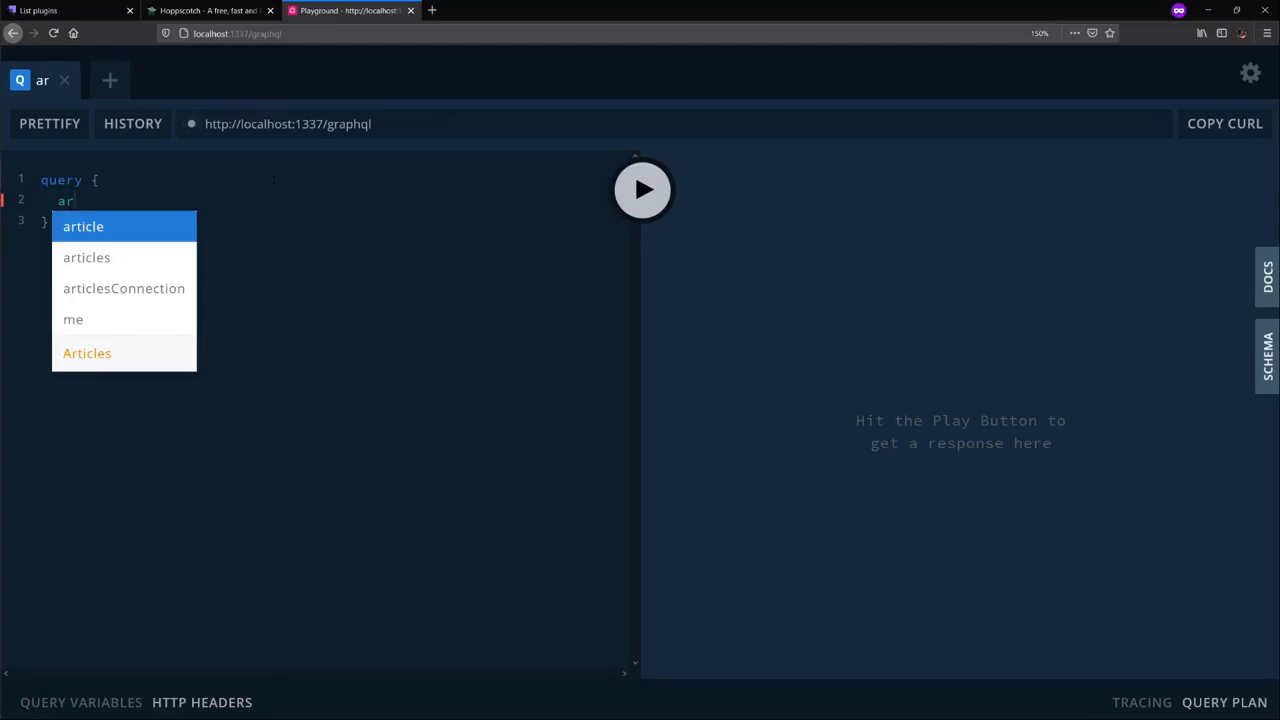
pyautogui.click(88, 256)
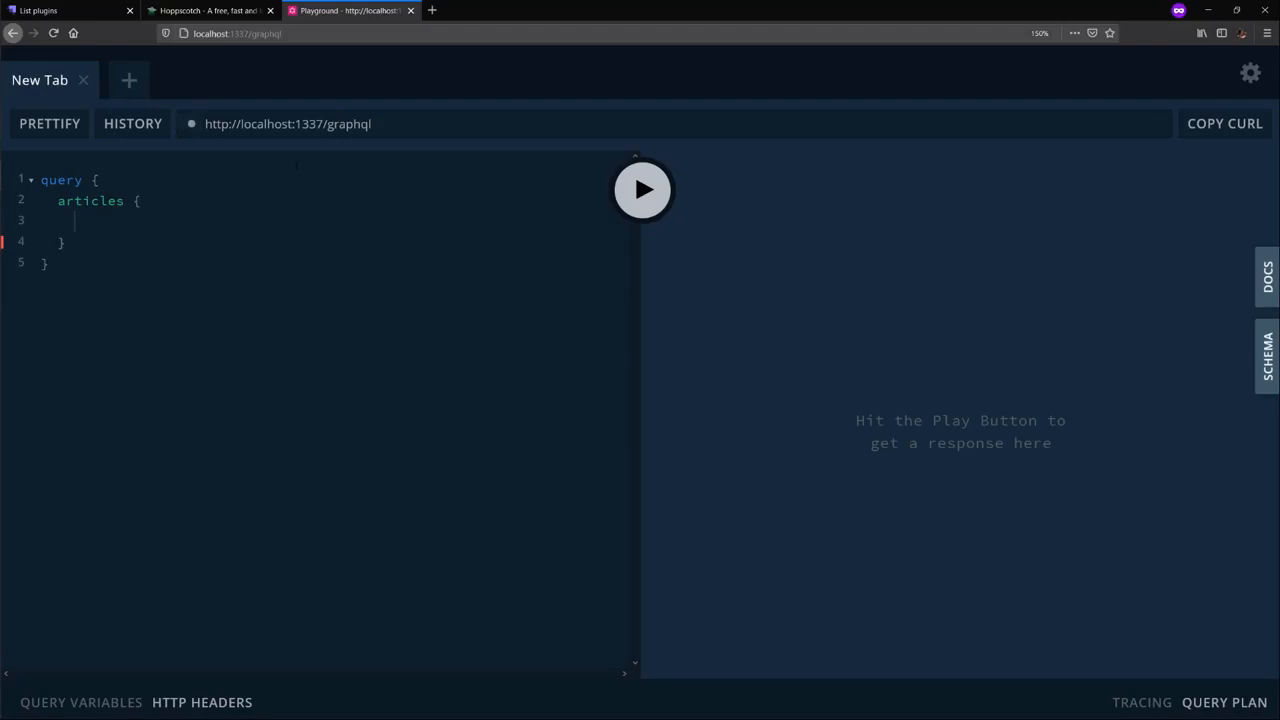
pyautogui.write('id')
pyautogui.write('title')
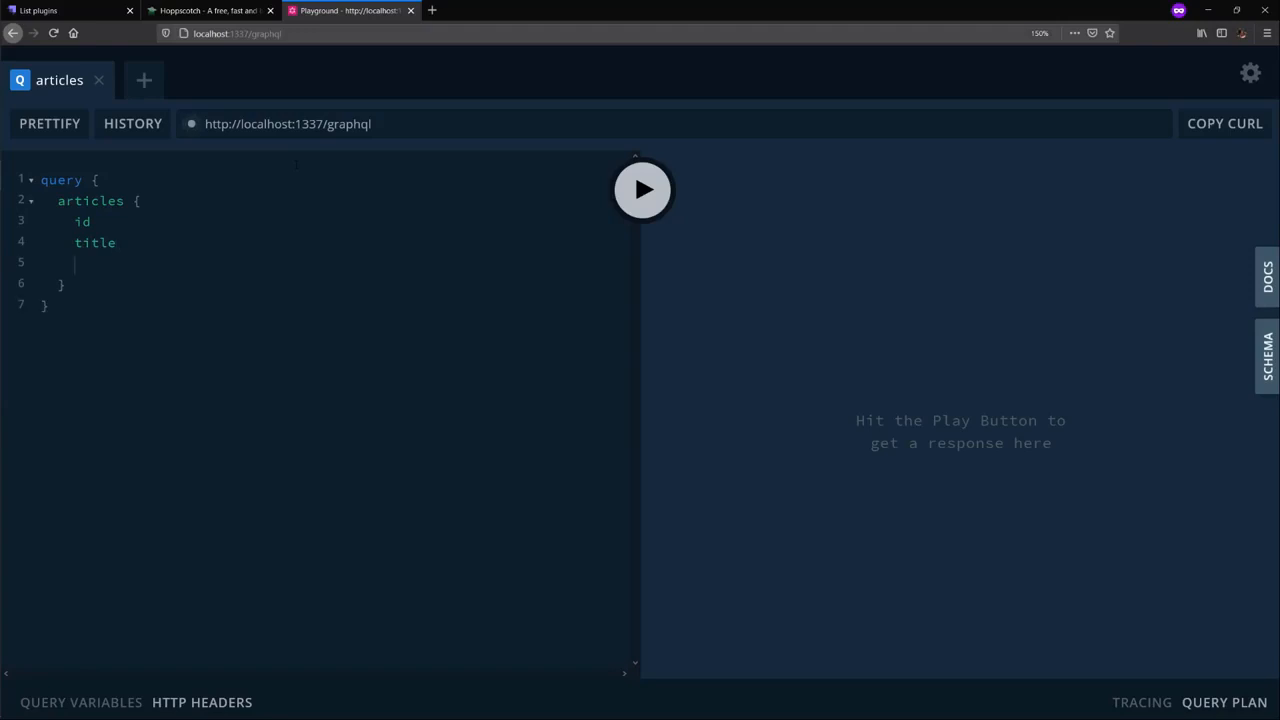
pyautogui.write('slug')
pyautogui.write('desc')
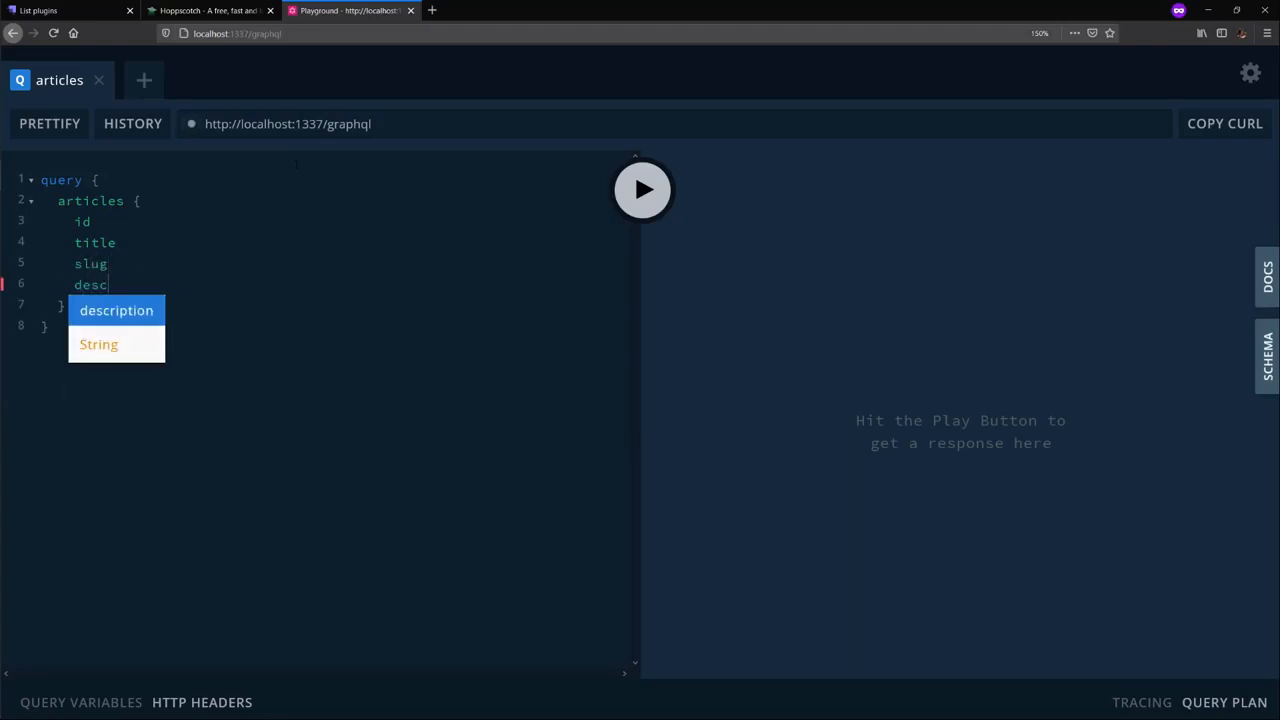
pyautogui.click(116, 310)
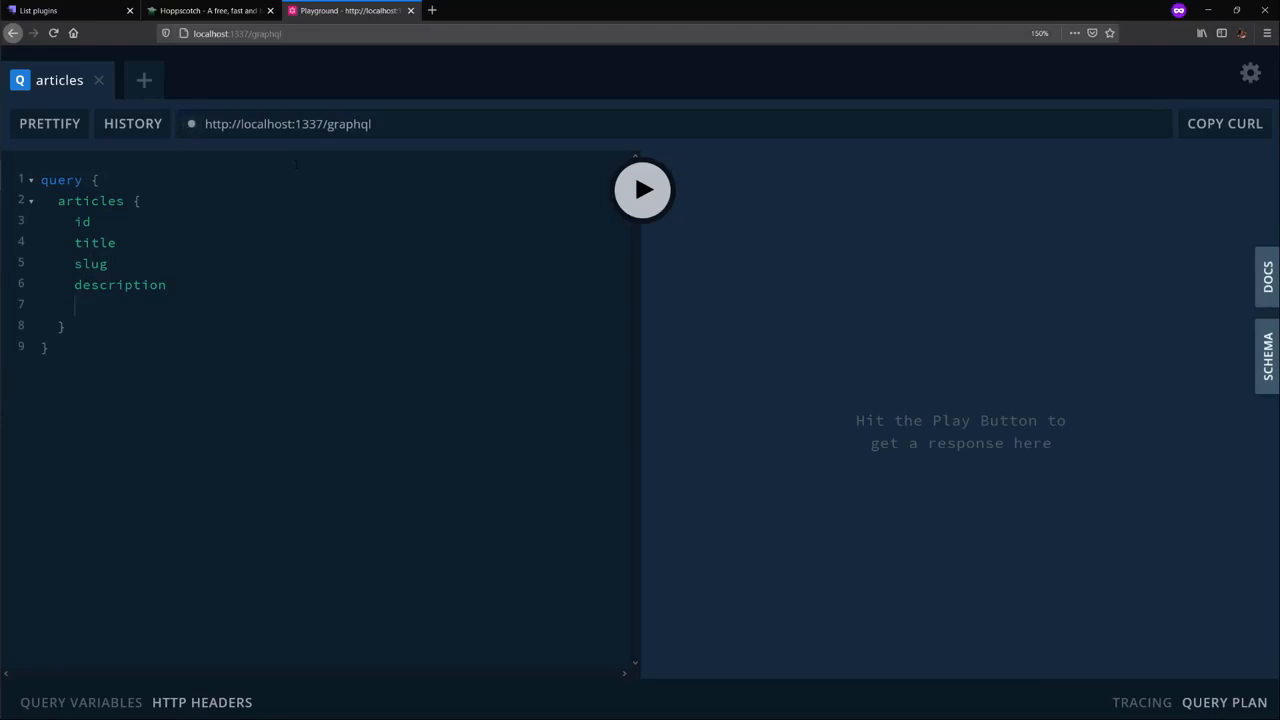
pyautogui.write('body')
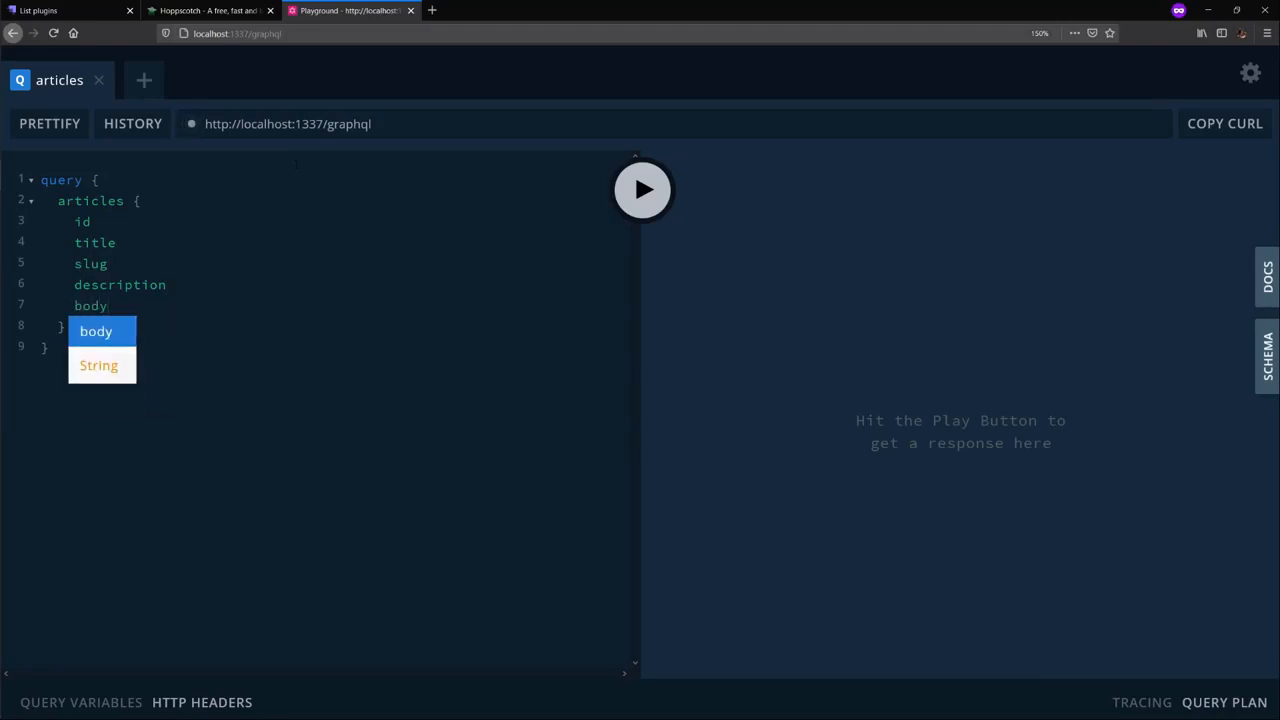
pyautogui.moveTo(642, 188)
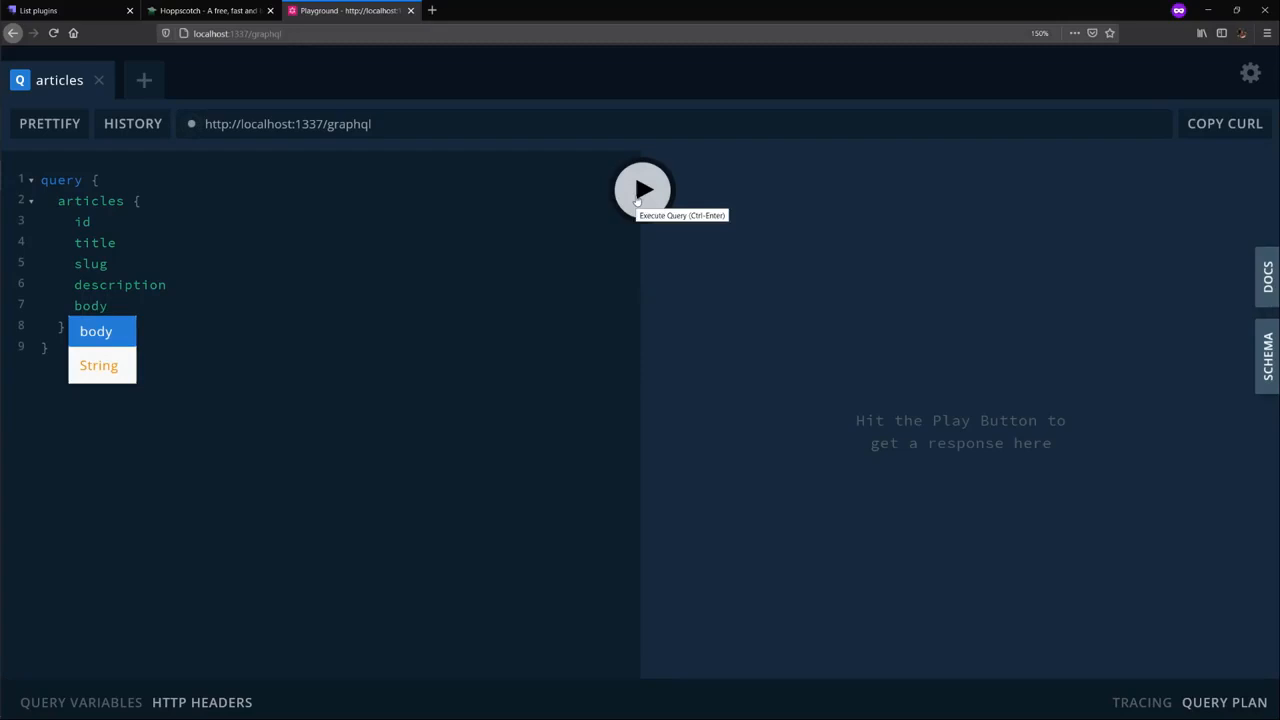
# - Run the articles query, then add the date field from autocomplete
pyautogui.click(642, 190)
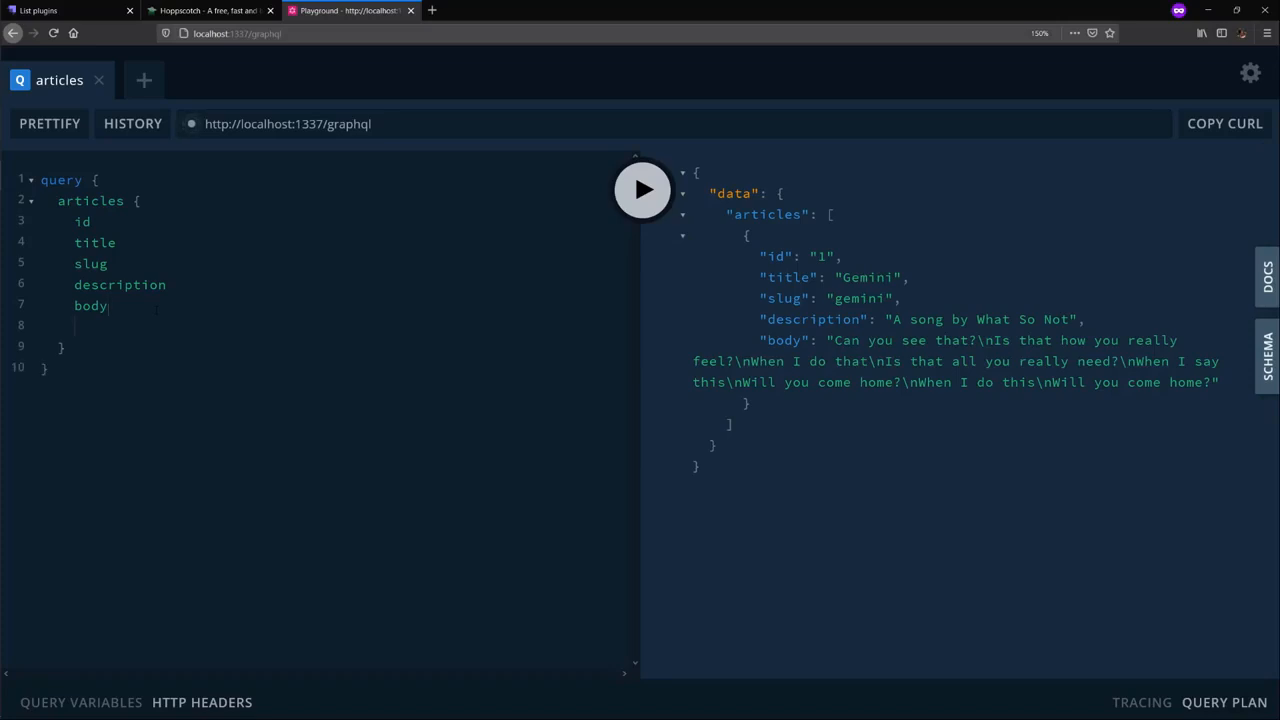
pyautogui.write('date')
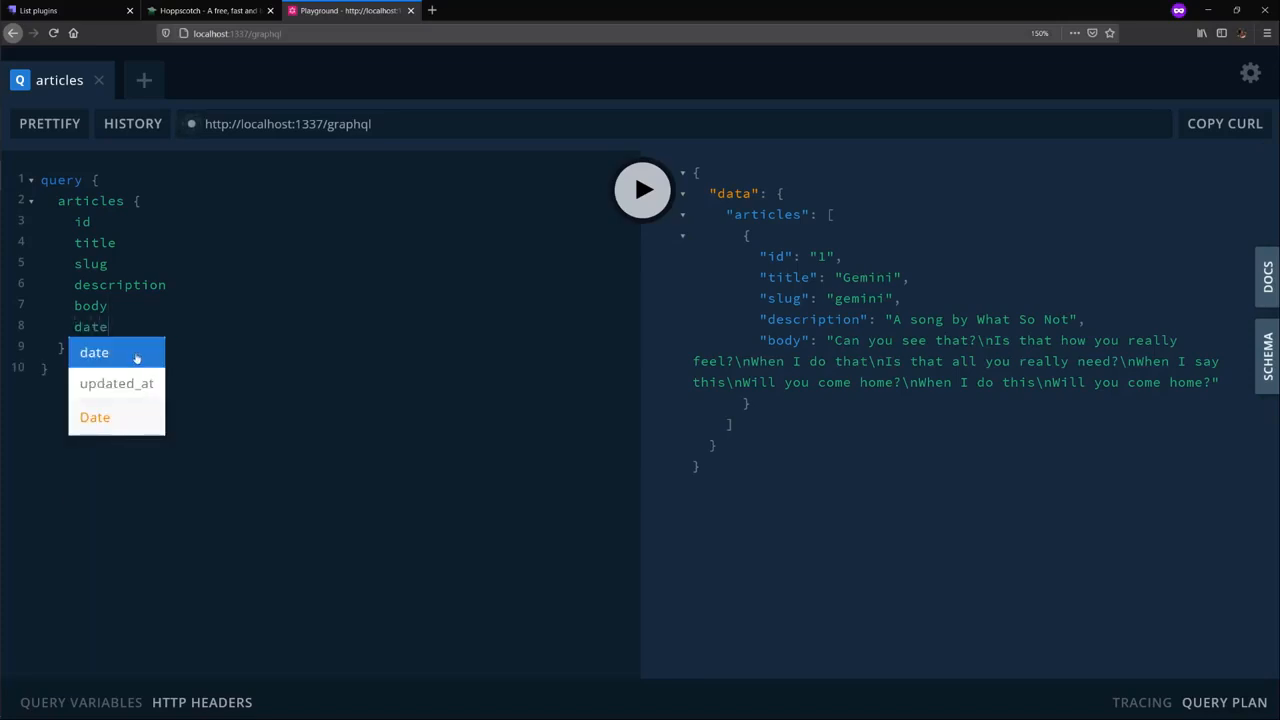
pyautogui.click(94, 352)
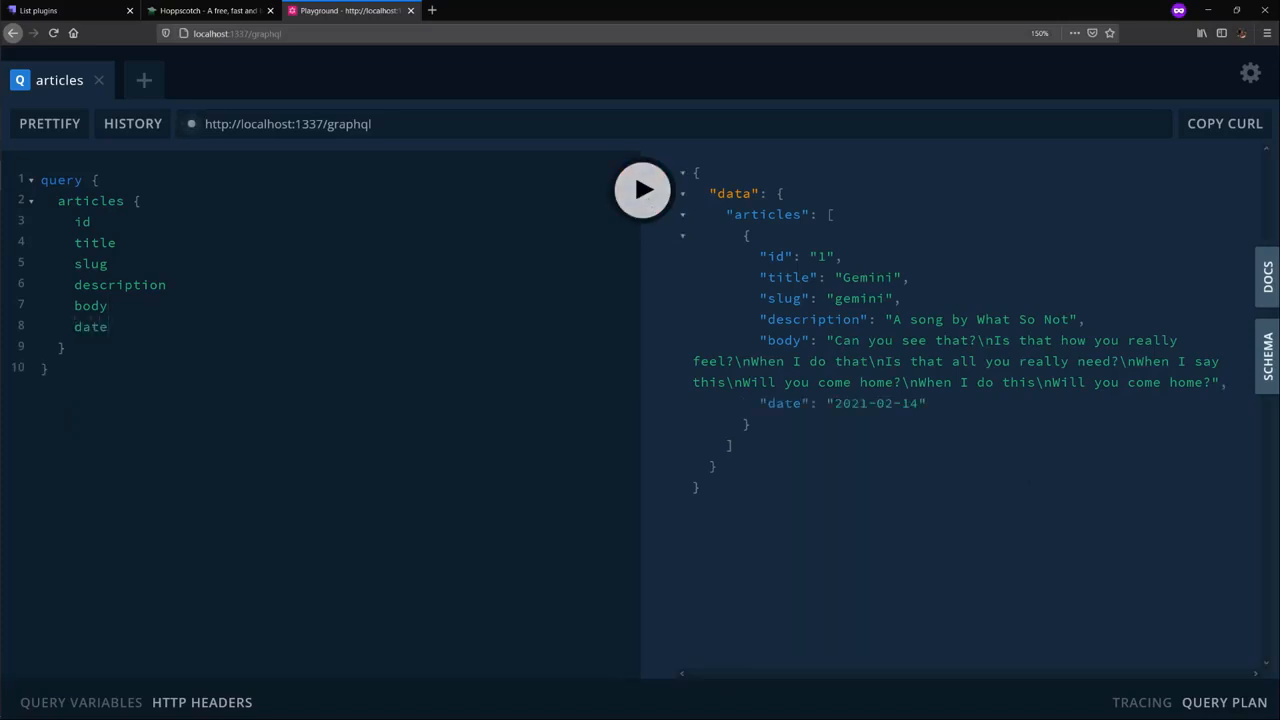